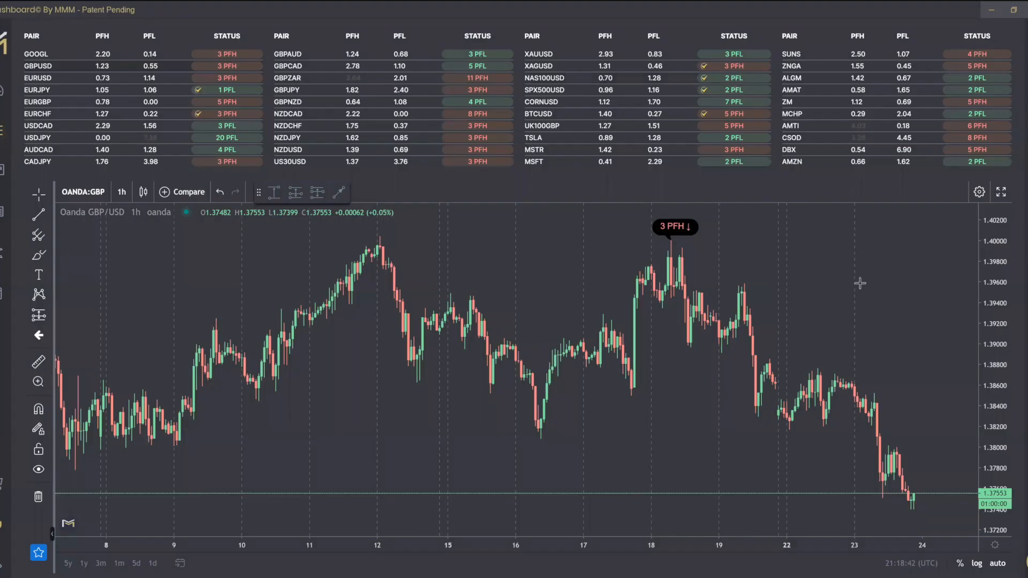
mouse_move(857, 289)
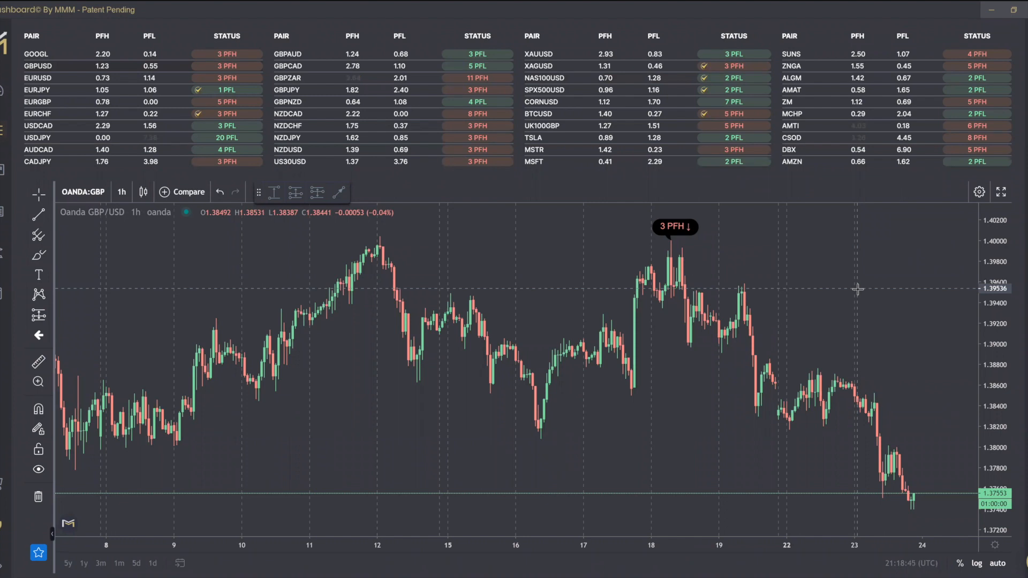
mouse_move(837, 321)
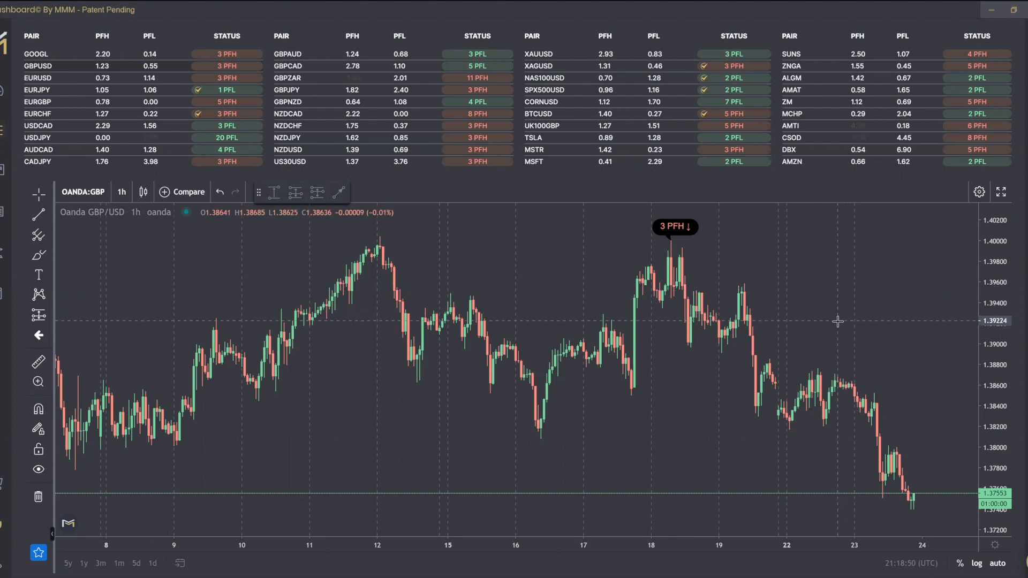
mouse_move(822, 326)
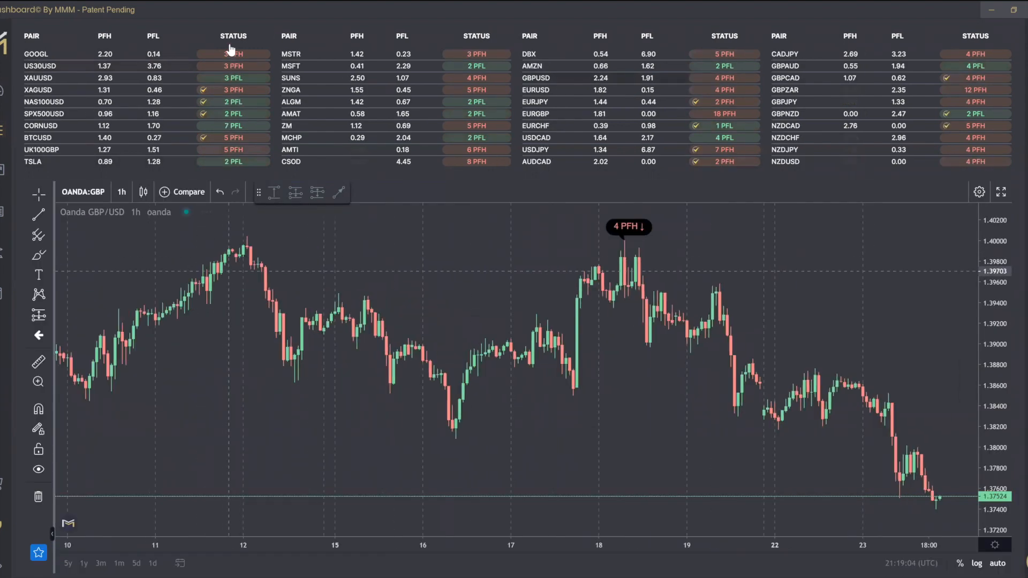
Step: Sort the pairs table by status so PFL pairs group before PFH pairs
left_click(232, 36)
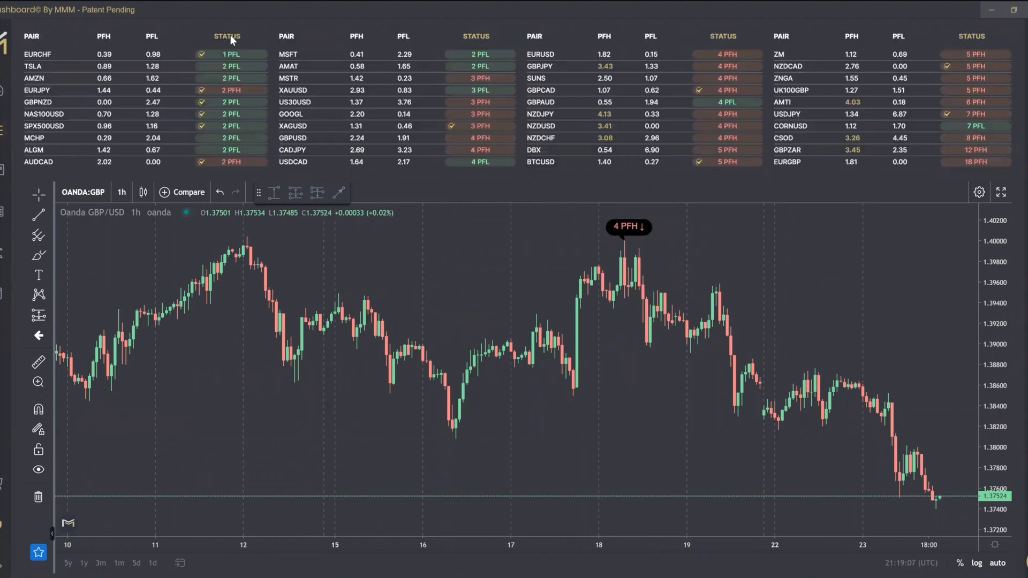
mouse_move(172, 68)
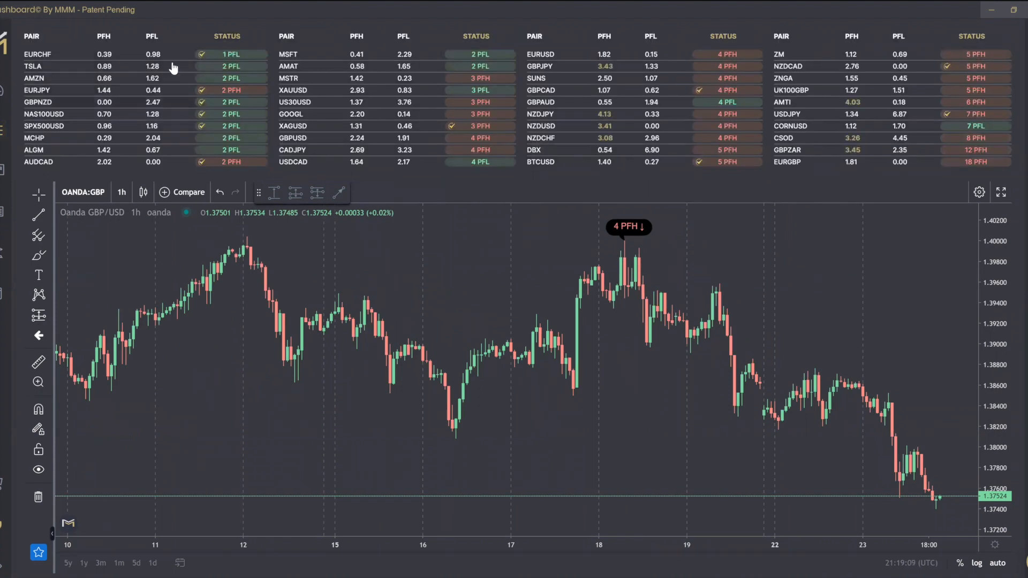
mouse_move(912, 565)
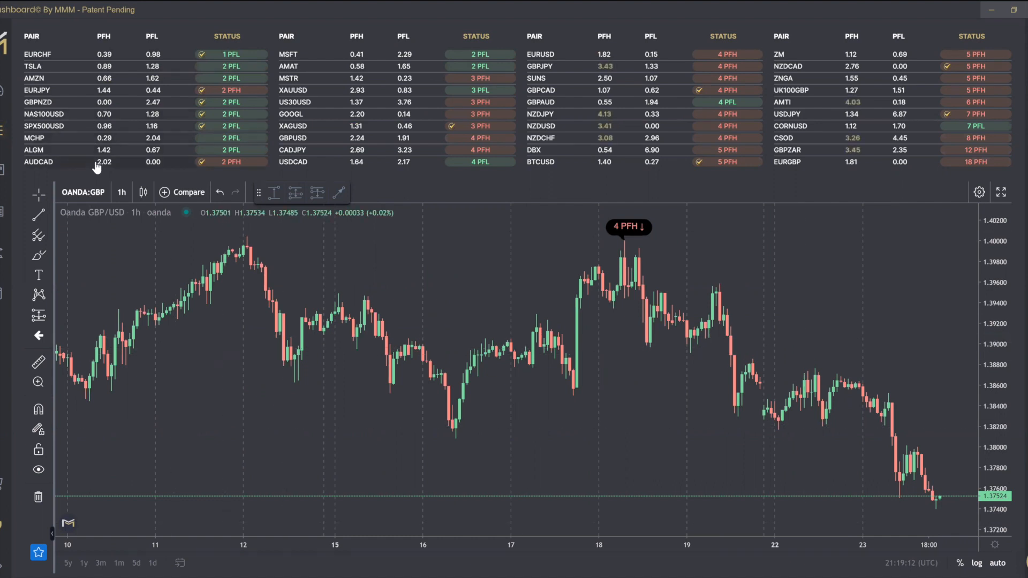
mouse_move(366, 200)
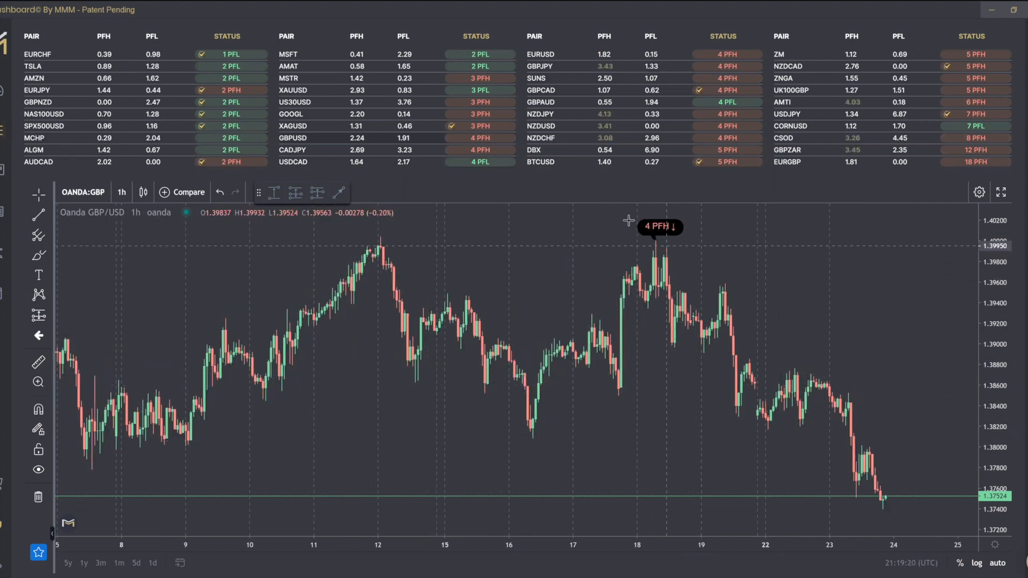
mouse_move(719, 332)
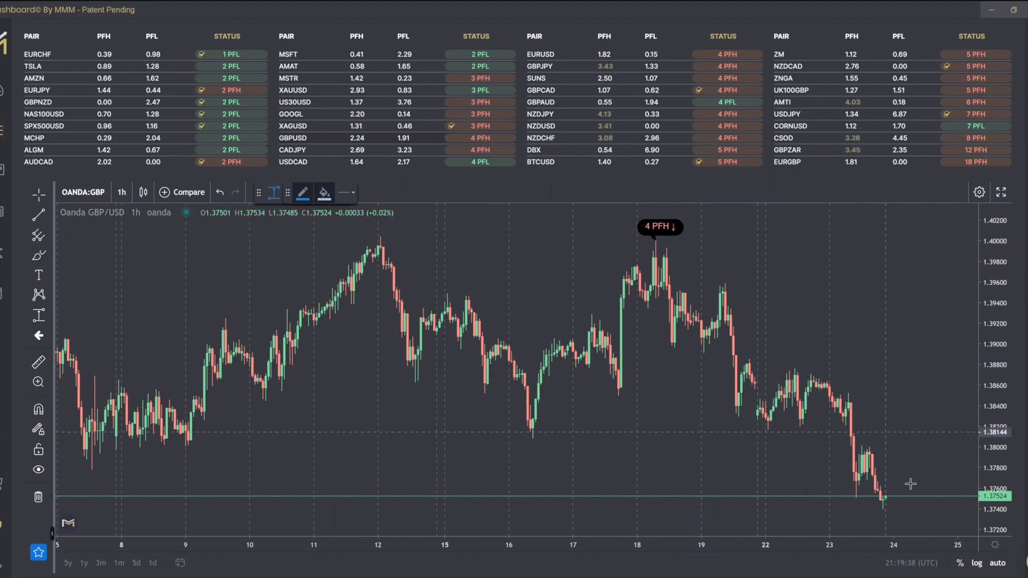
mouse_move(798, 389)
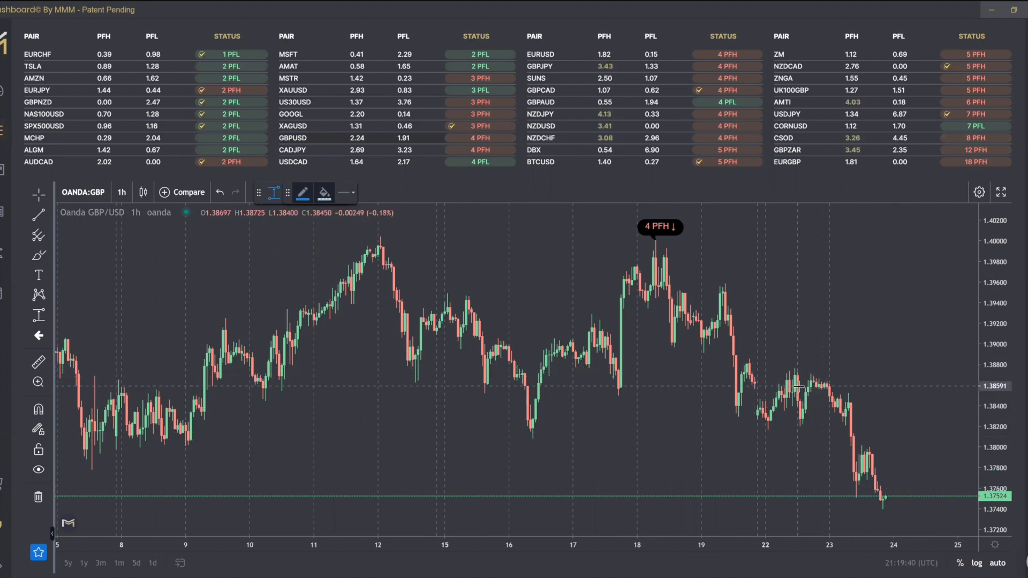
Step: Measure the recent GBP/USD decline, reading about −0.01089 (−0.79%)
left_click_drag(797, 388, 885, 444)
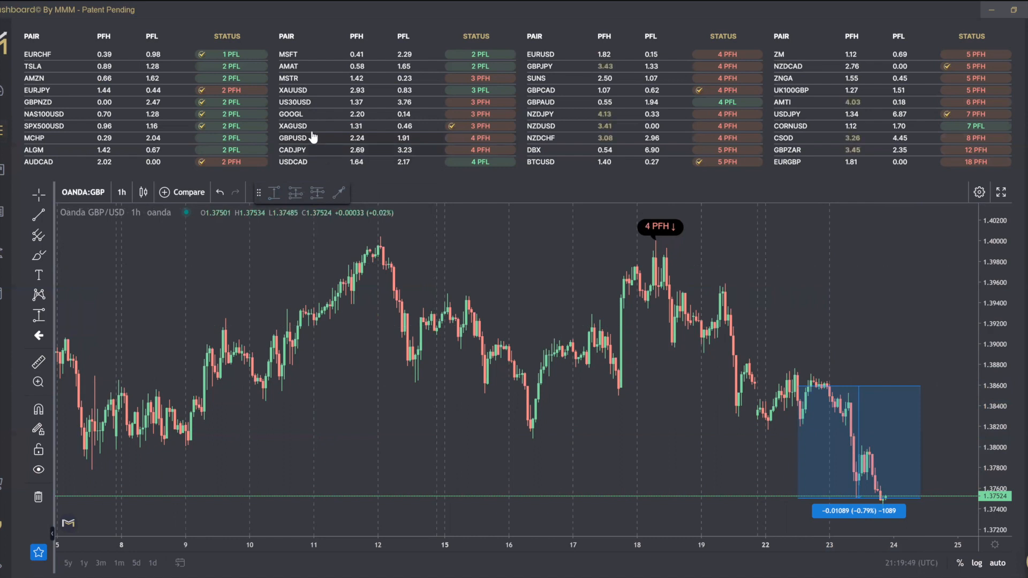
Step: Load the XAGUSD silver hourly chart and drag a measurement across its recent move
left_click(292, 127)
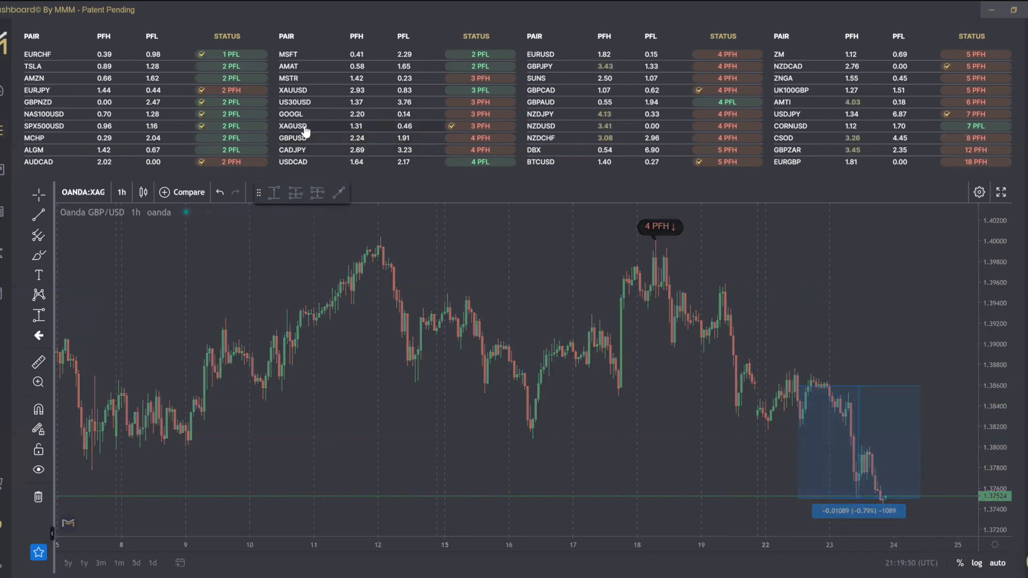
left_click(291, 126)
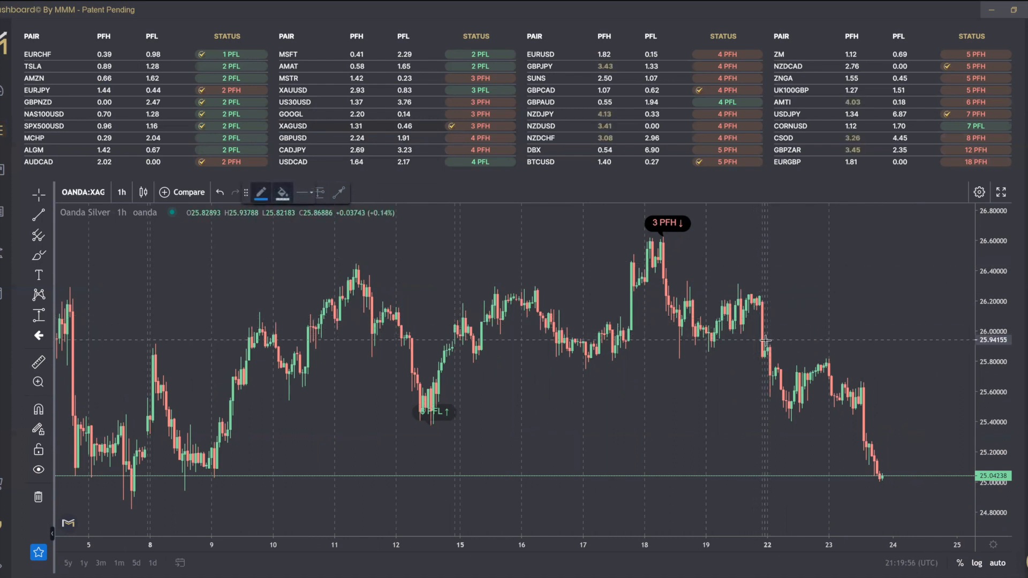
left_click_drag(762, 339, 883, 465)
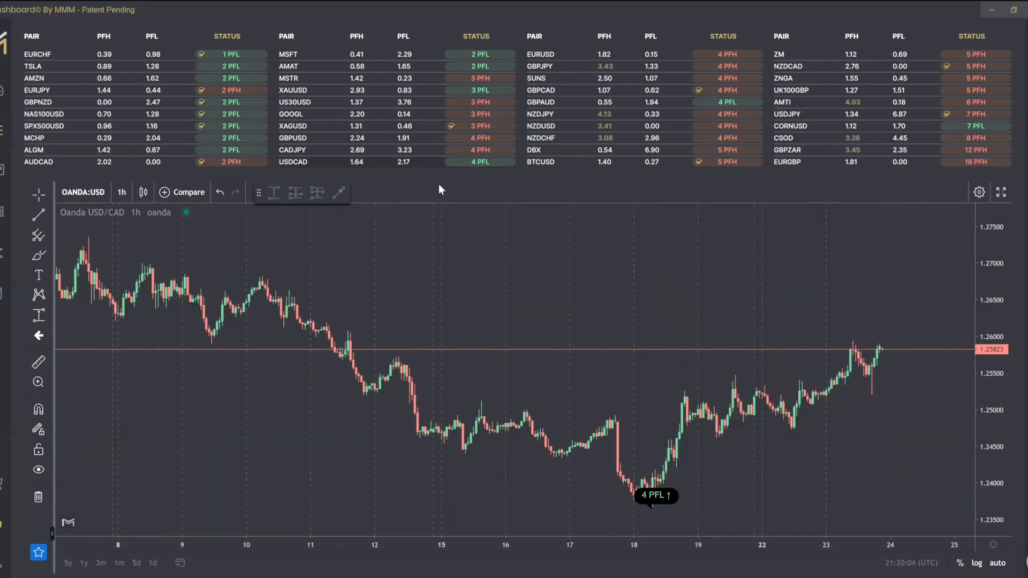
mouse_move(696, 421)
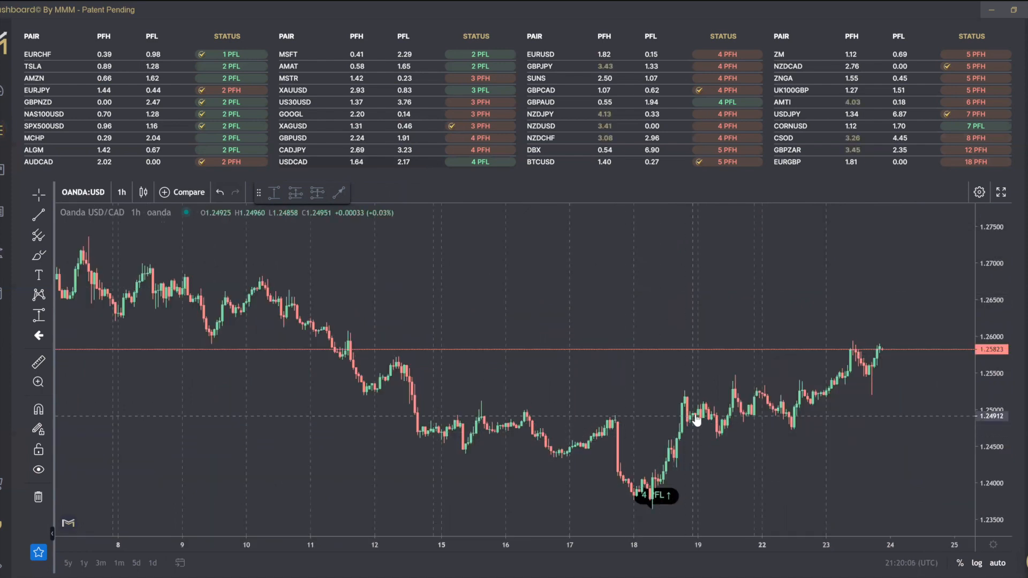
mouse_move(561, 329)
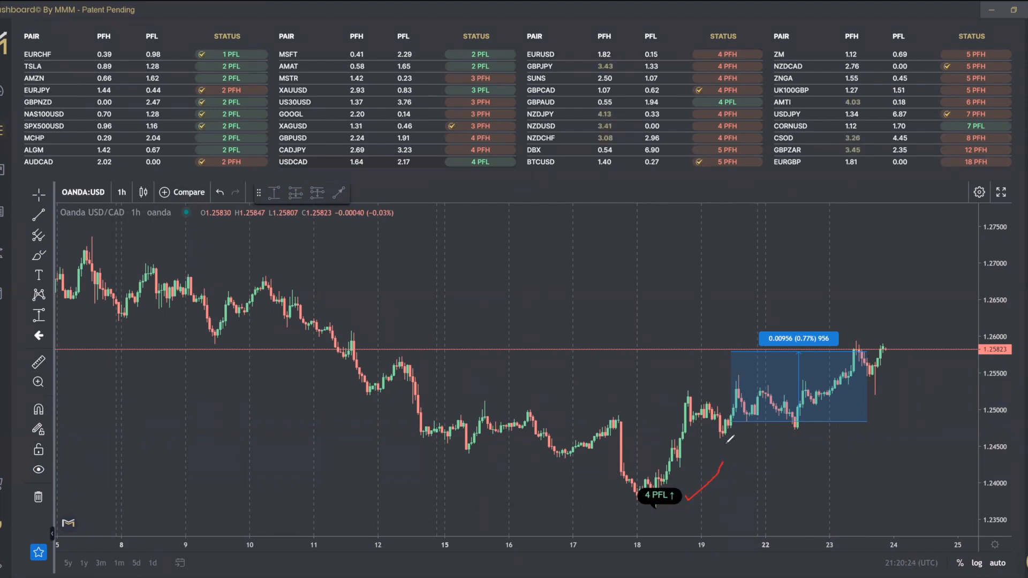
Step: Measure the USD/CAD rise after the 4 PFL low, about 0.00956 (0.77%)
left_click_drag(721, 423, 720, 423)
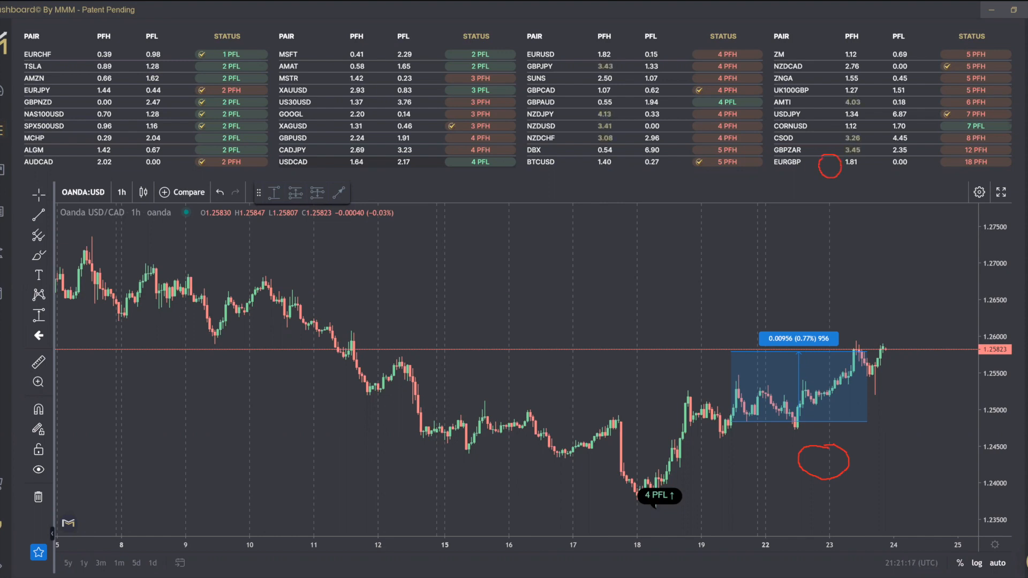
left_click_drag(797, 191, 829, 167)
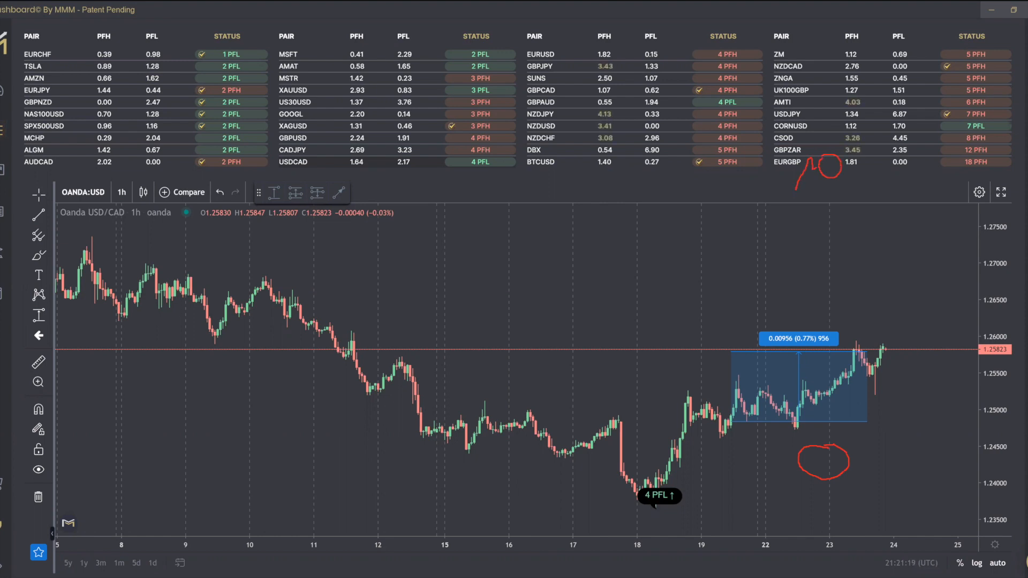
left_click_drag(833, 177, 882, 210)
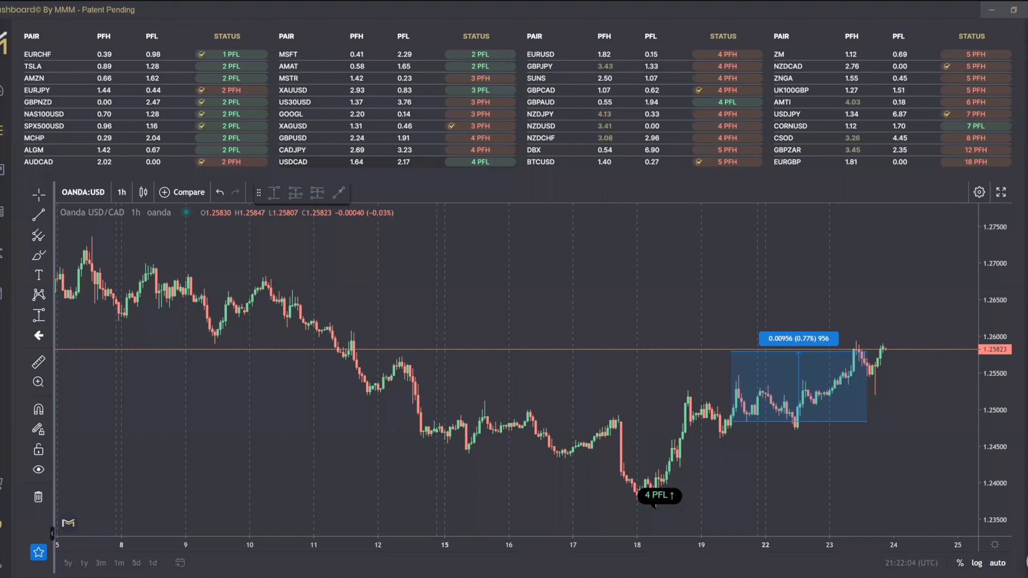
left_click_drag(735, 459, 777, 475)
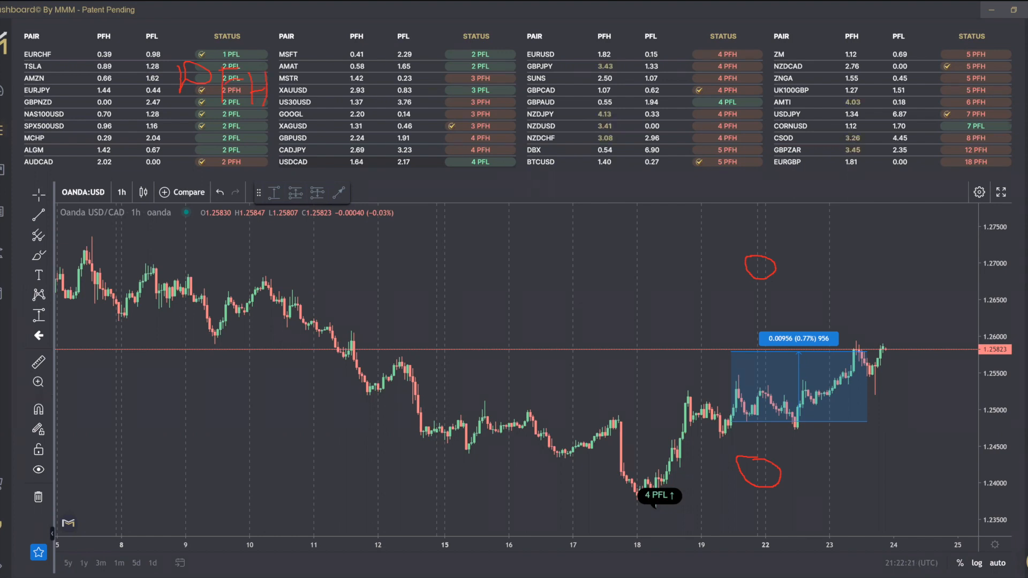
mouse_move(555, 311)
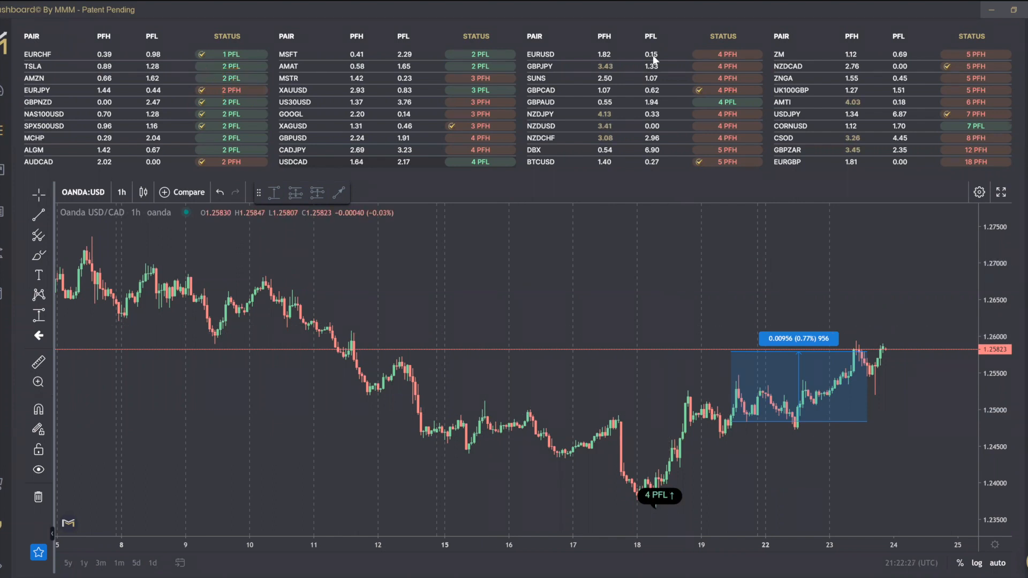
mouse_move(587, 246)
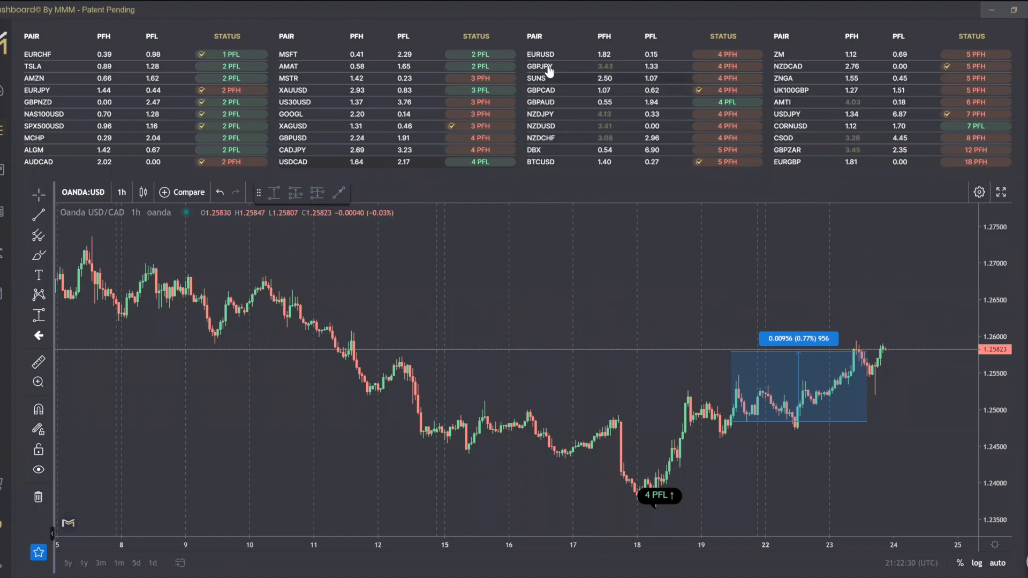
Step: Load the GBP/JPY hourly chart with its 4 PFH peak and measure across the recent move
left_click(538, 66)
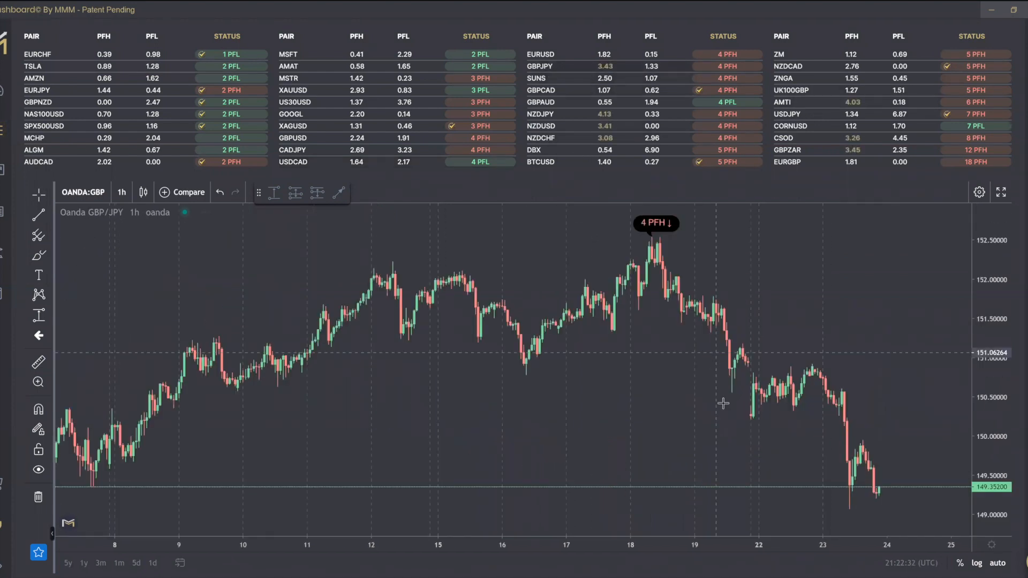
mouse_move(662, 205)
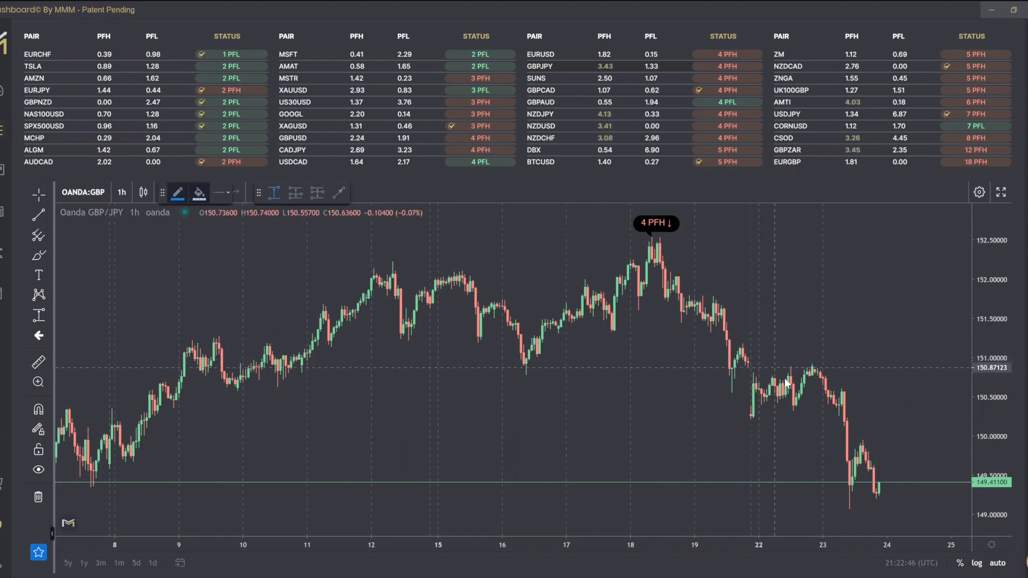
left_click_drag(773, 367, 895, 485)
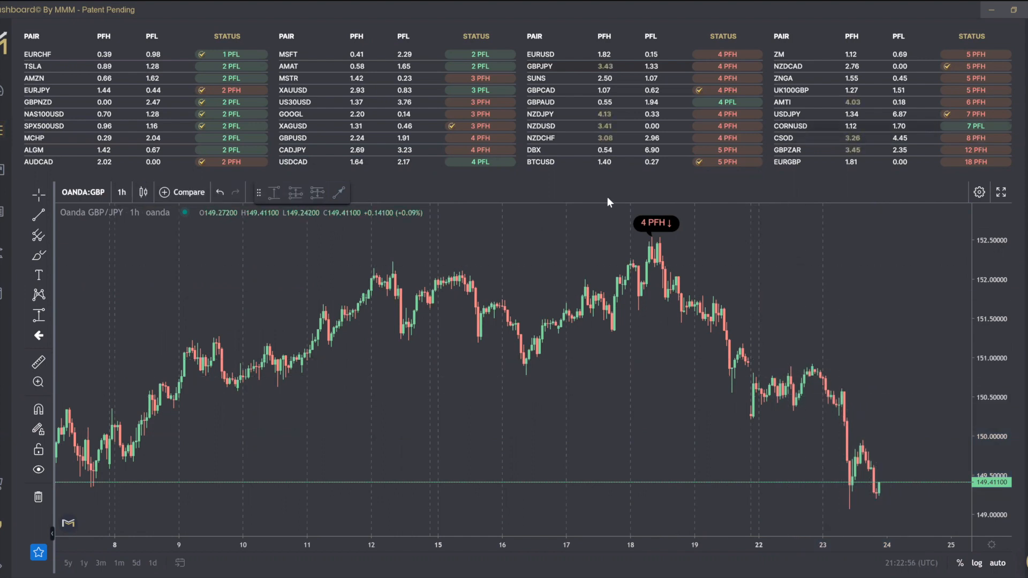
mouse_move(328, 58)
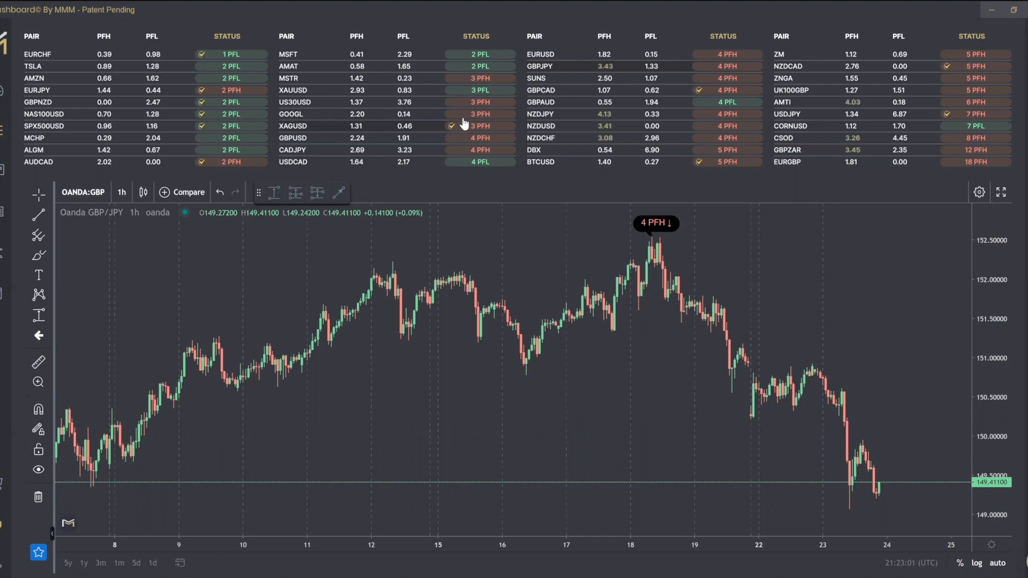
mouse_move(568, 98)
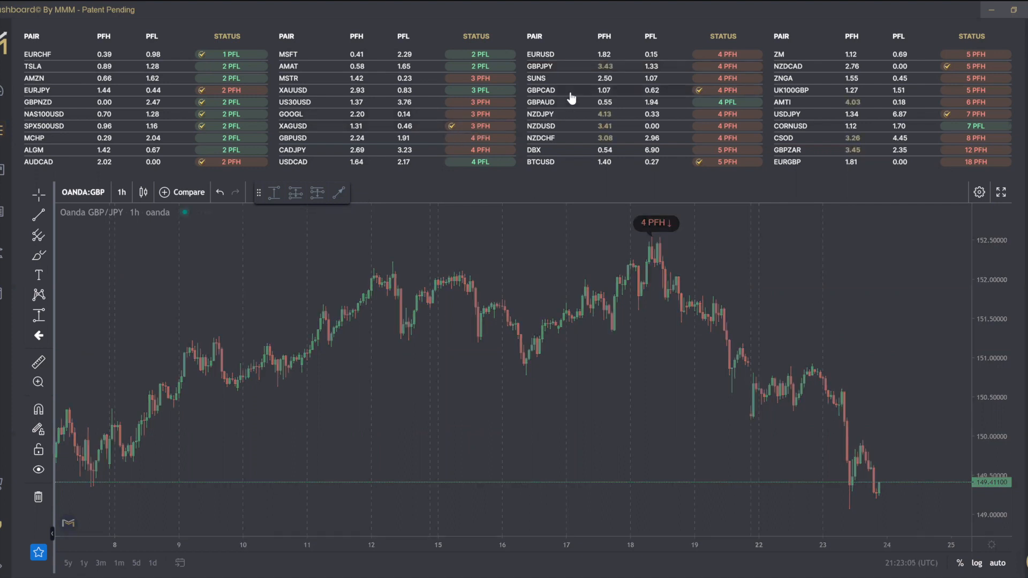
Step: Load the GBP/CAD hourly chart flagged 4 PFH at its peak and 5 PFL at its low
left_click(541, 90)
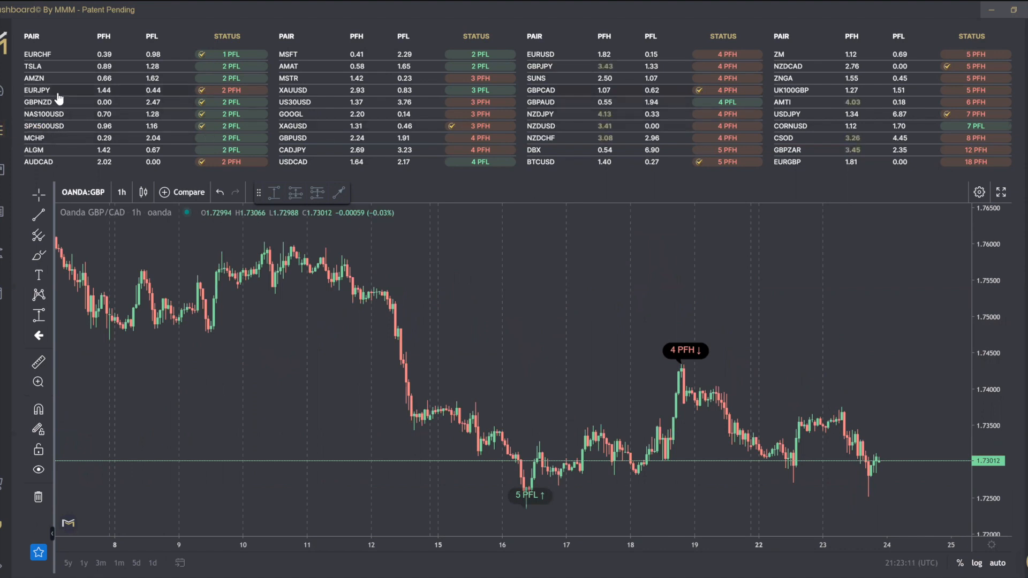
mouse_move(297, 133)
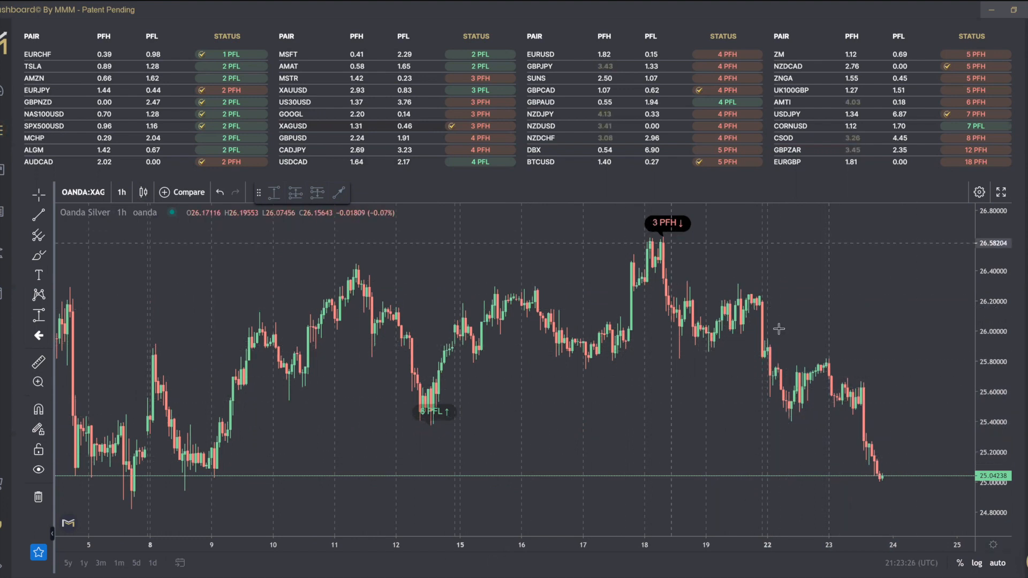
mouse_move(867, 462)
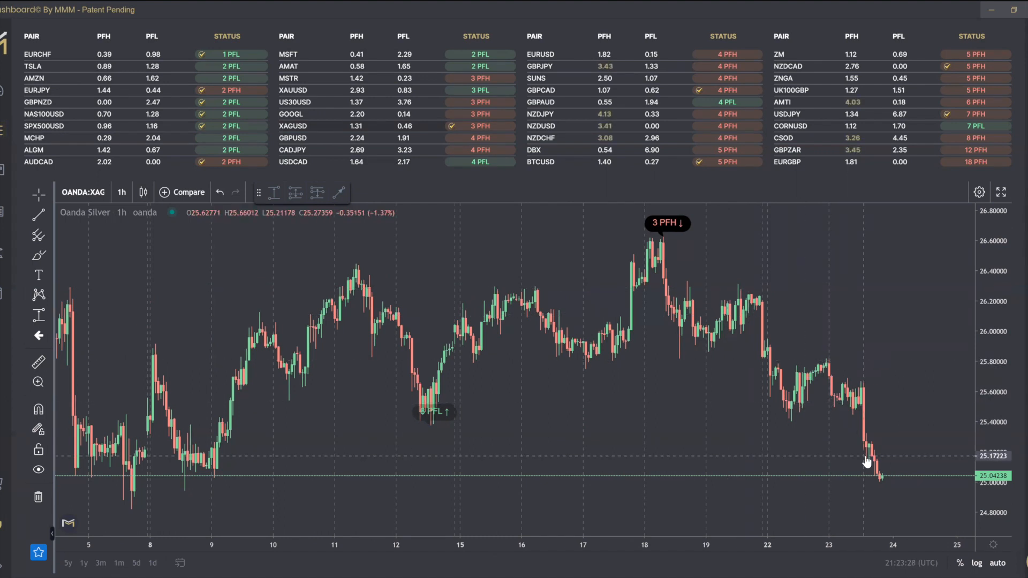
mouse_move(763, 316)
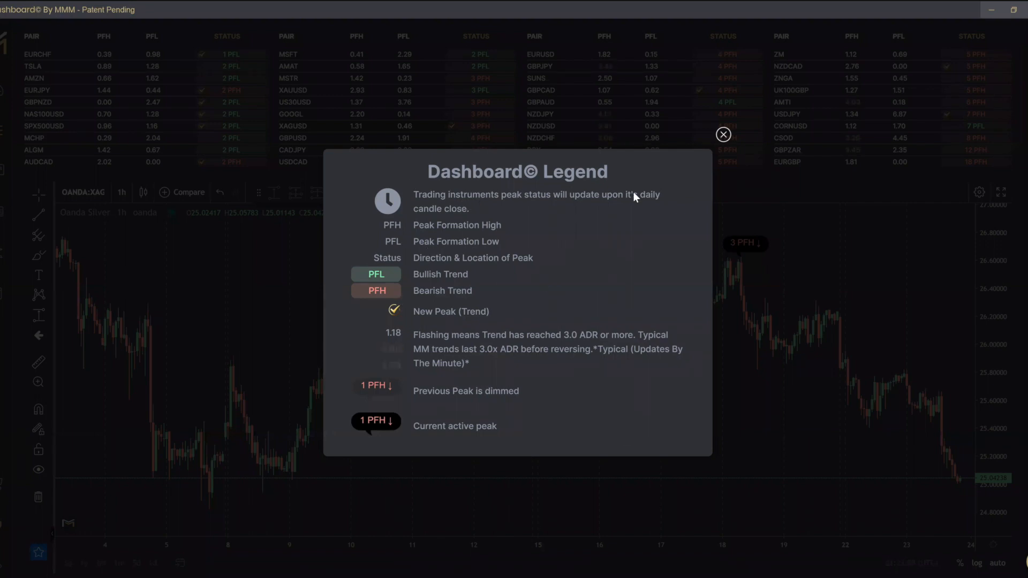
mouse_move(687, 159)
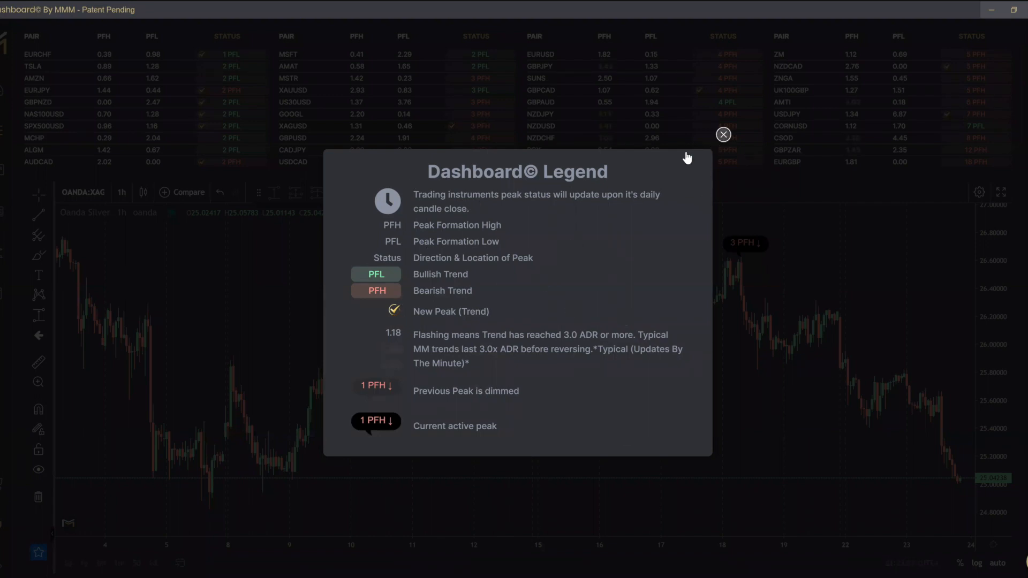
left_click(723, 135)
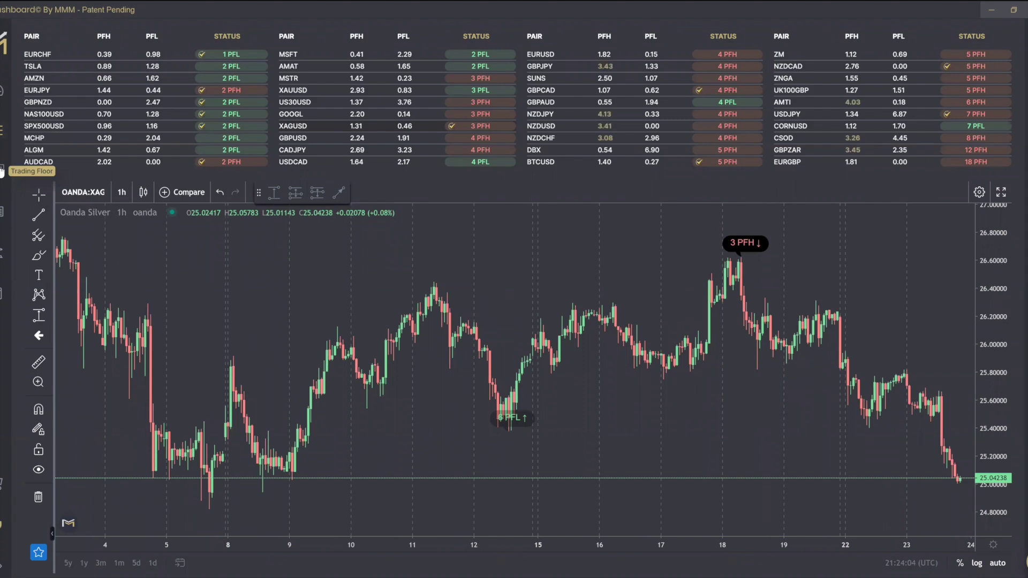
mouse_move(553, 247)
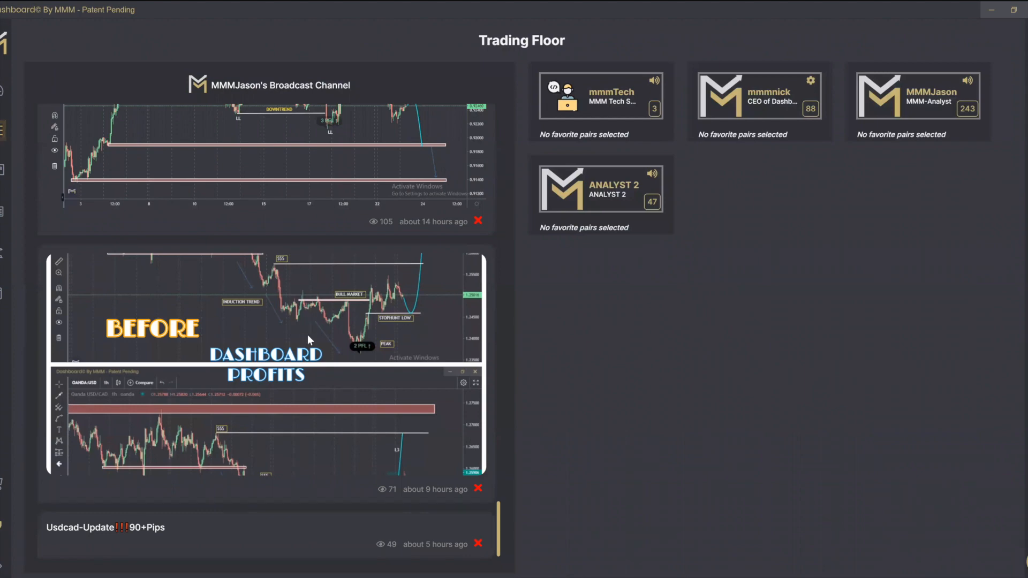
mouse_move(284, 280)
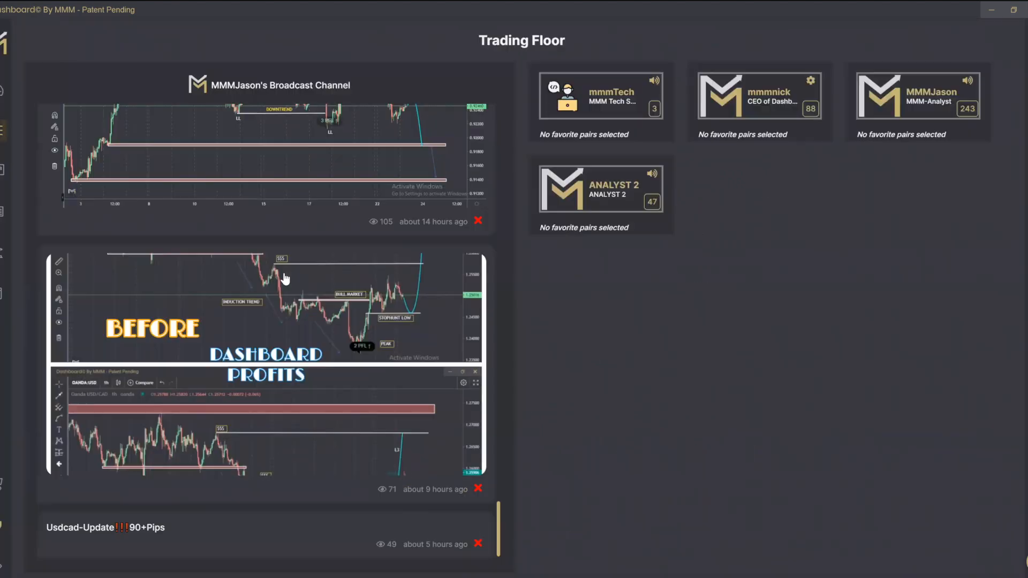
Step: Scroll the Trading Floor broadcast channel and close the enlarged USD/CAD analysis post
scroll("down", 3)
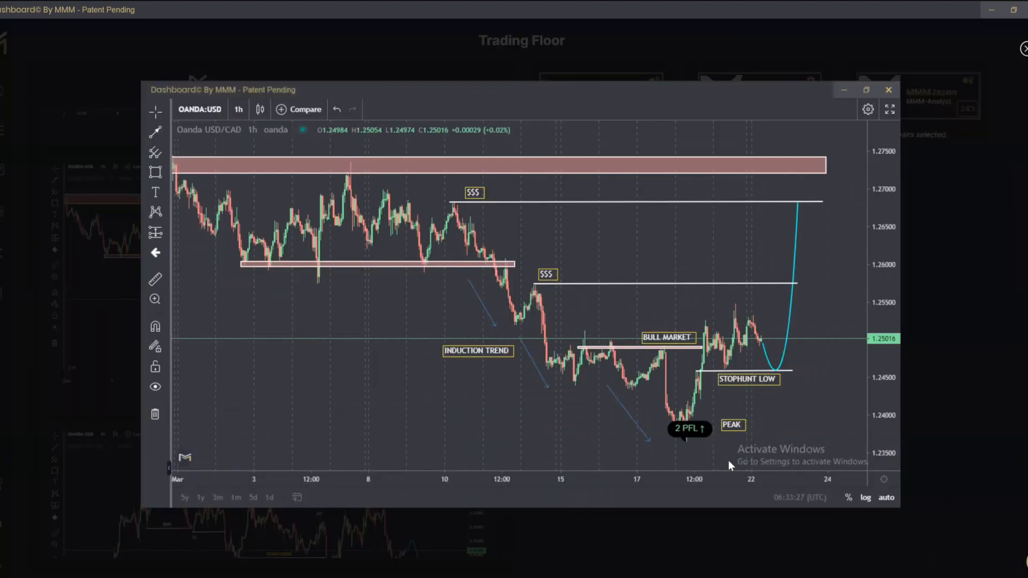
mouse_move(741, 341)
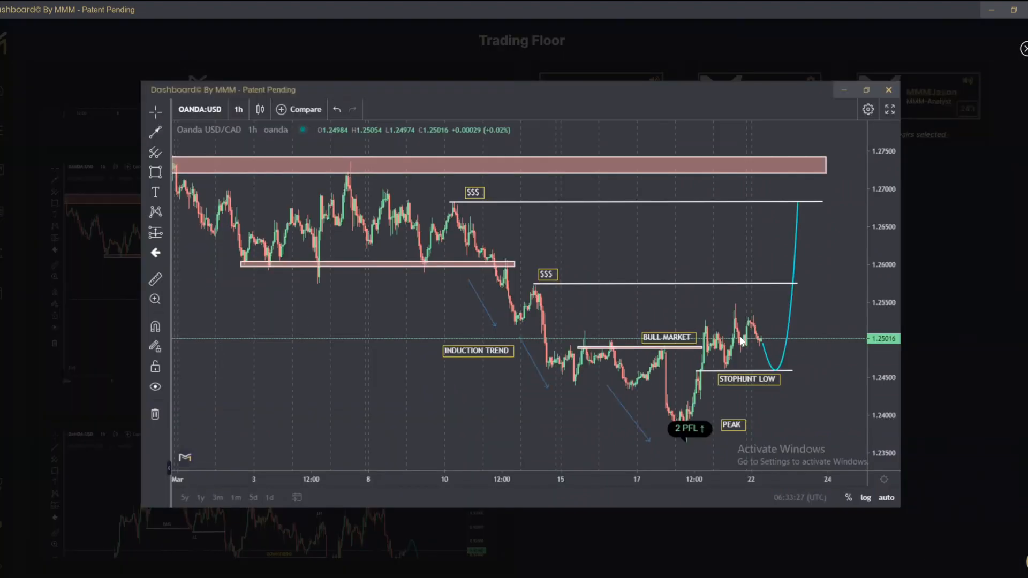
mouse_move(664, 455)
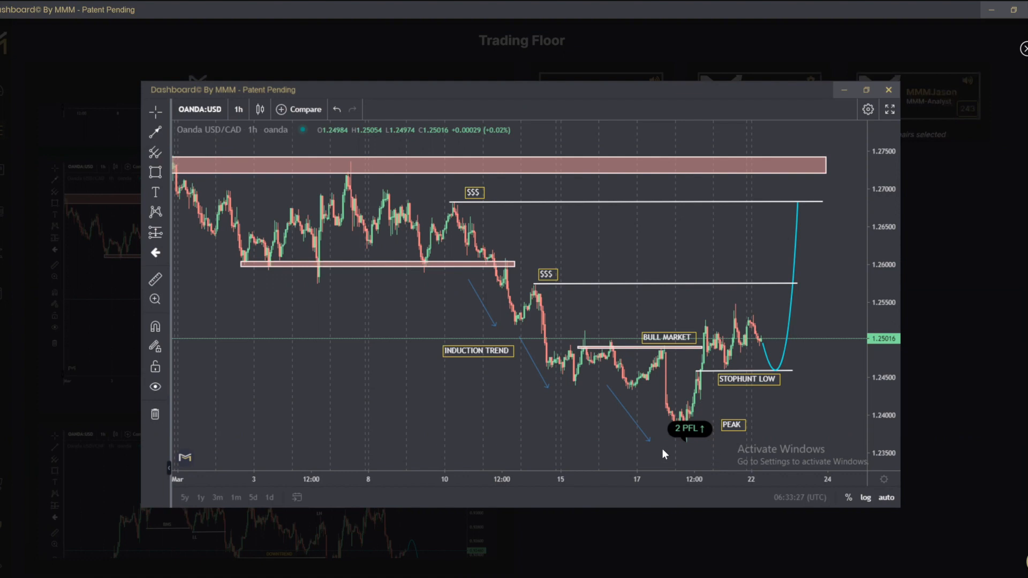
mouse_move(691, 454)
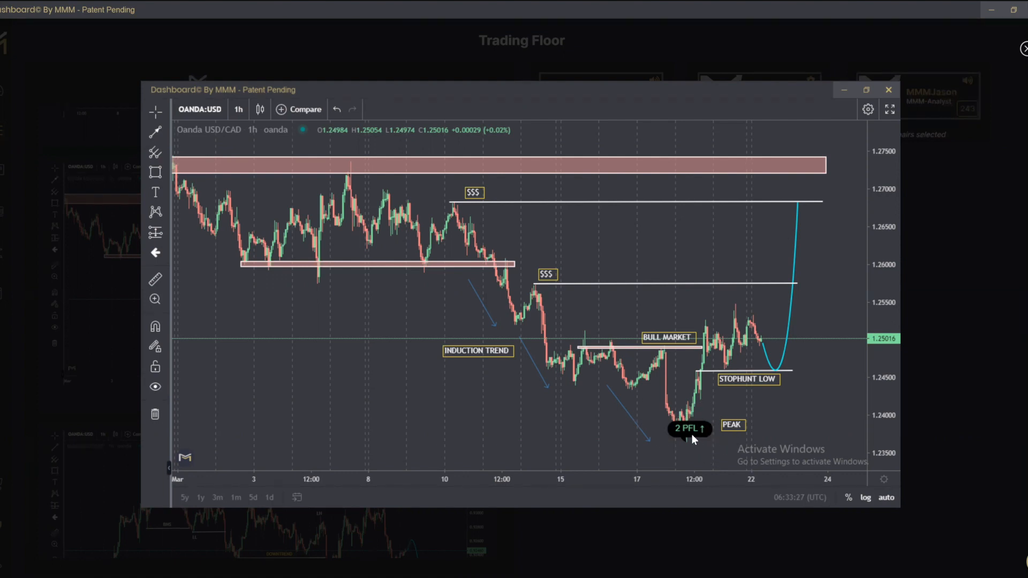
mouse_move(694, 405)
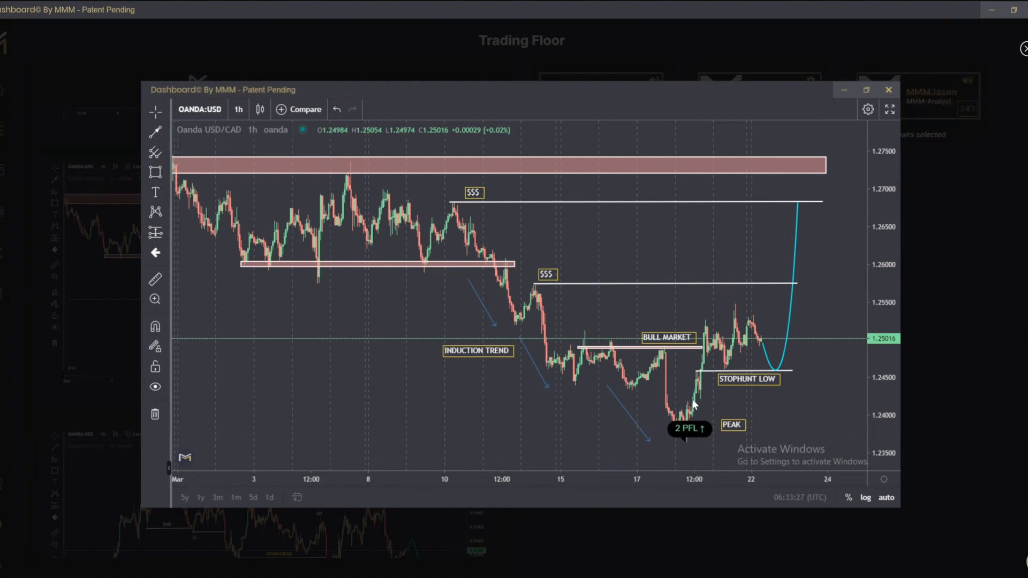
mouse_move(643, 364)
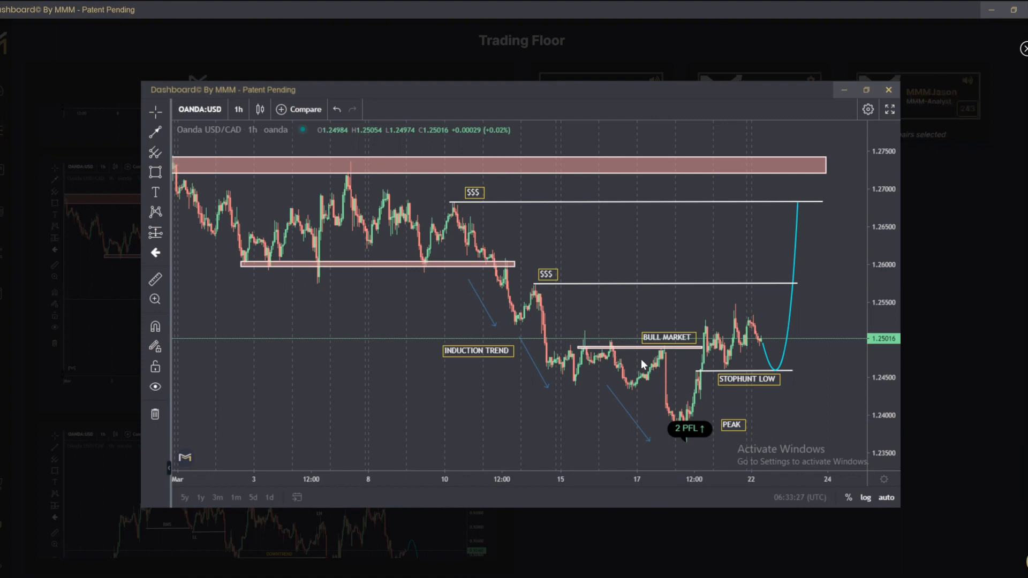
mouse_move(680, 454)
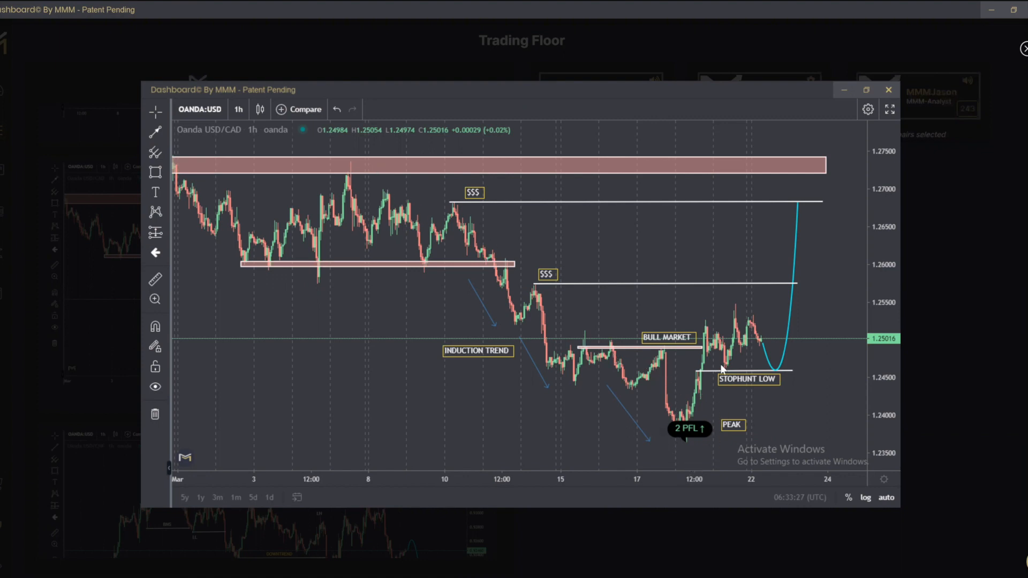
mouse_move(847, 158)
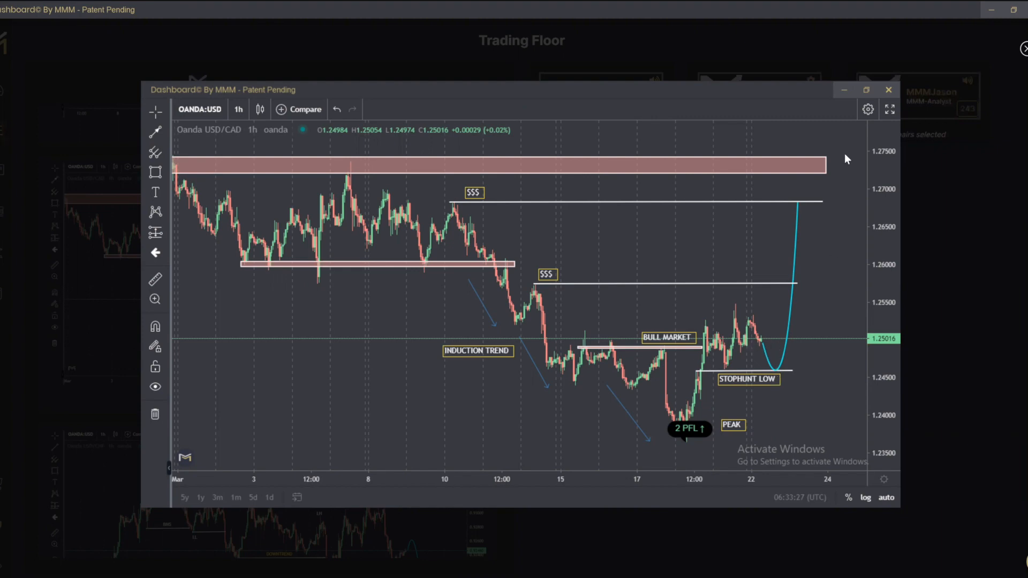
left_click(889, 90)
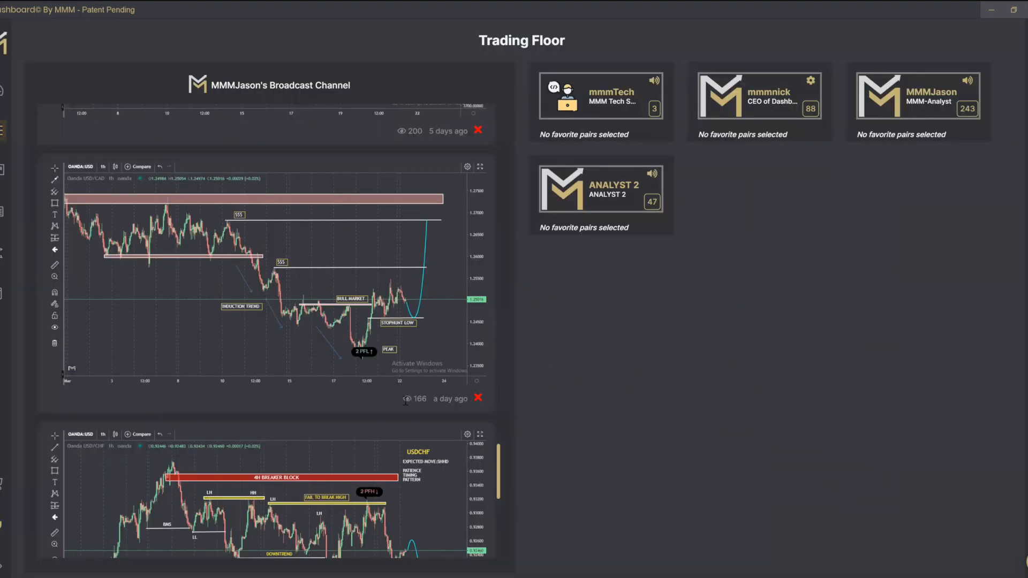
Step: Scroll the broadcast channel to reach the BEFORE/AFTER USDCAD comparison post
scroll("down", 3)
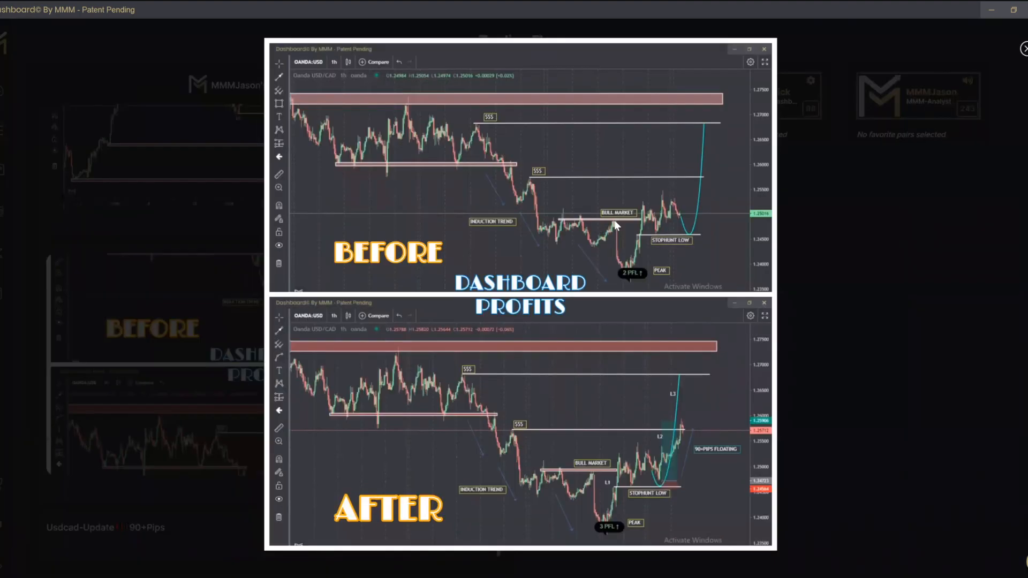
mouse_move(660, 475)
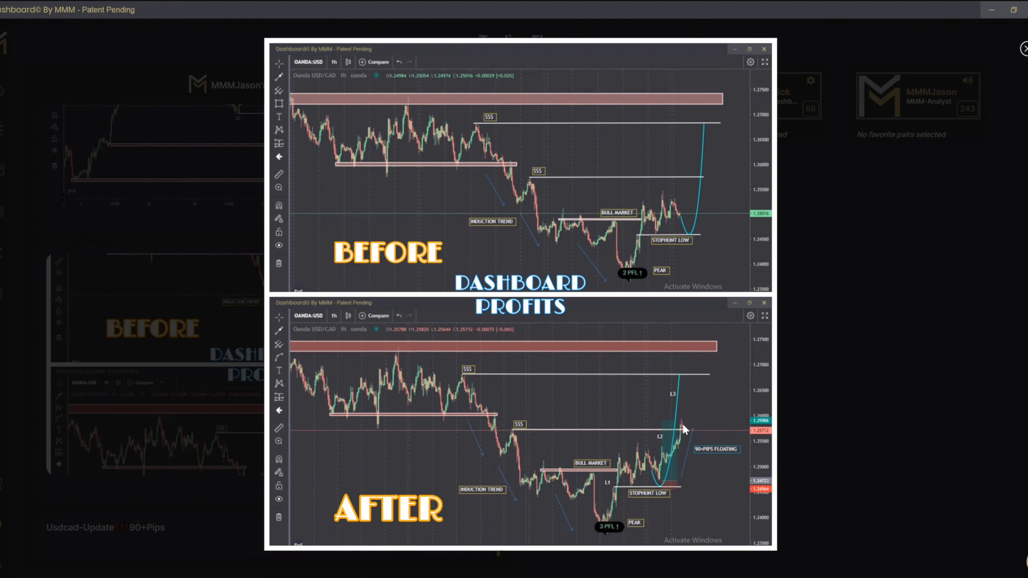
mouse_move(644, 522)
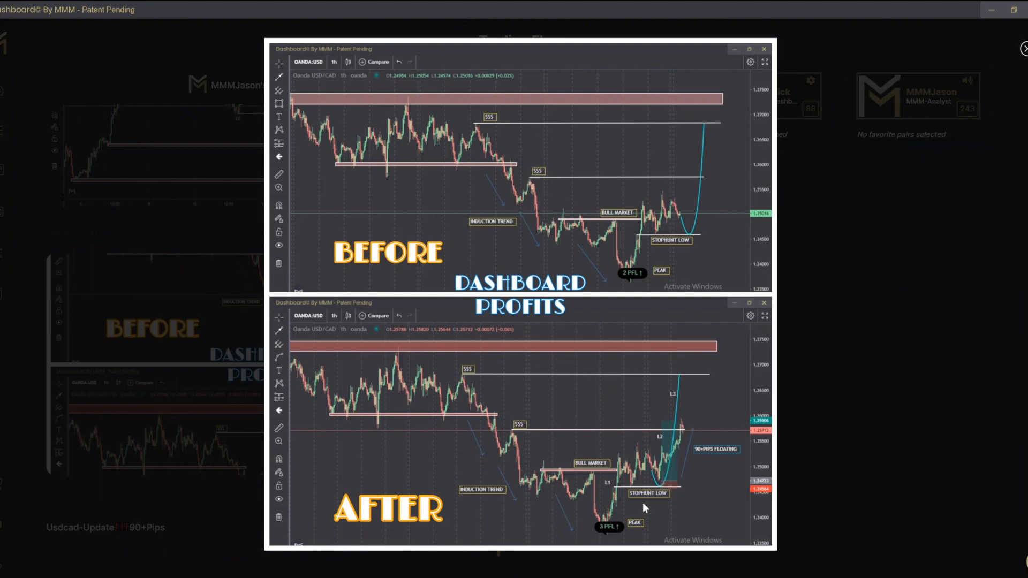
mouse_move(987, 150)
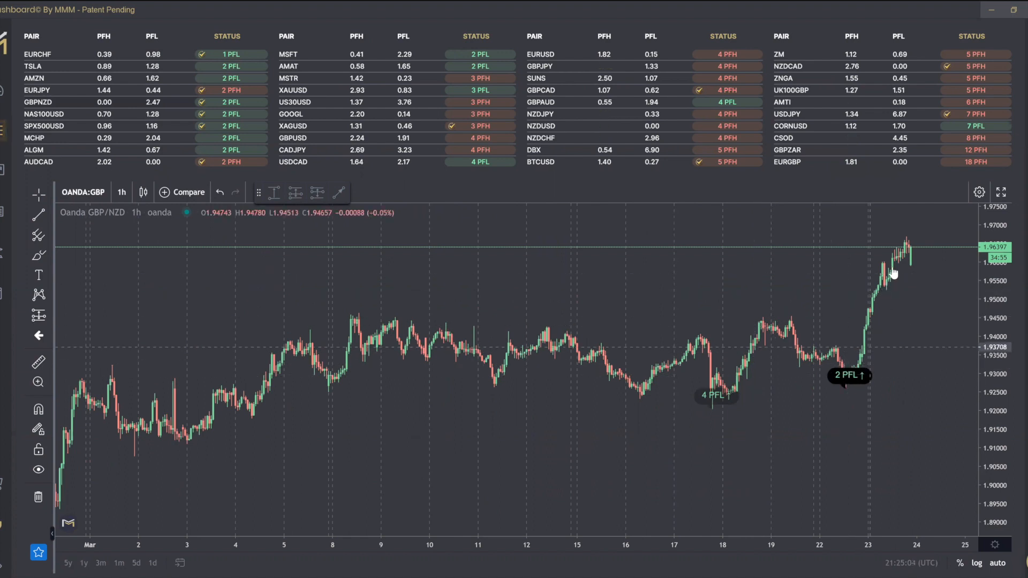
mouse_move(390, 299)
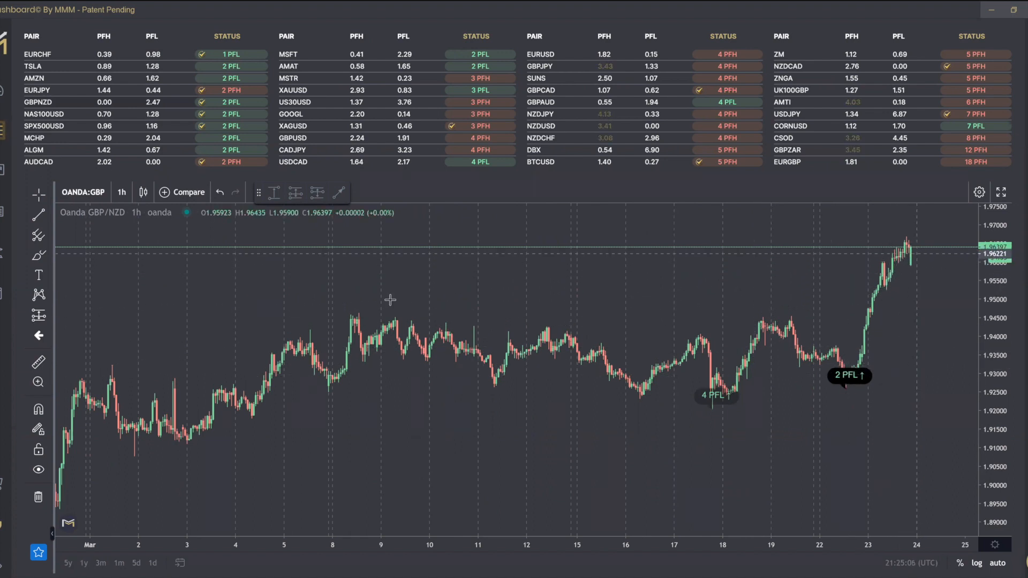
mouse_move(946, 239)
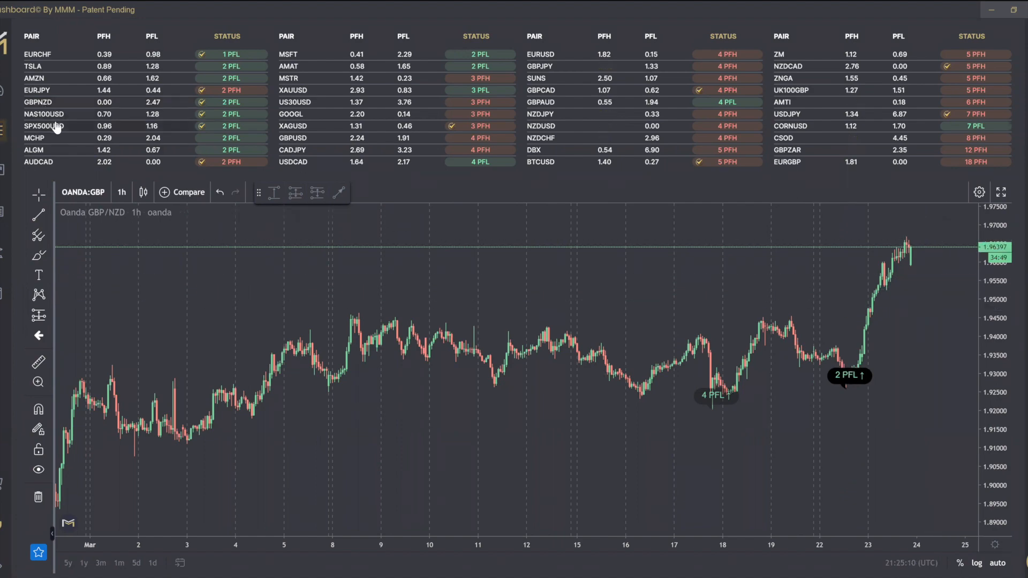
Step: Load the SPX500USD hourly chart flagged 2 PFH at its peak and 2 PFL
left_click(37, 125)
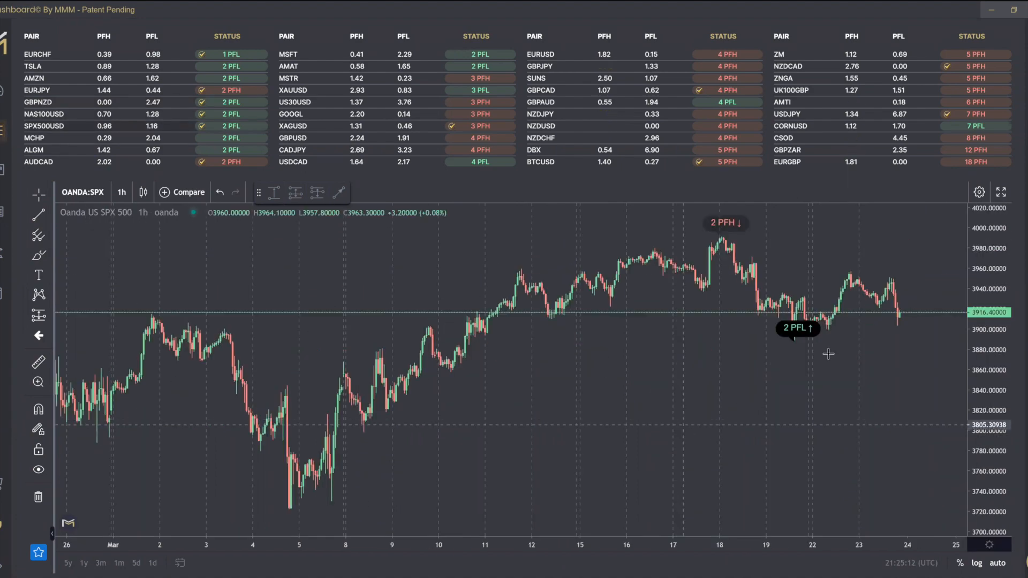